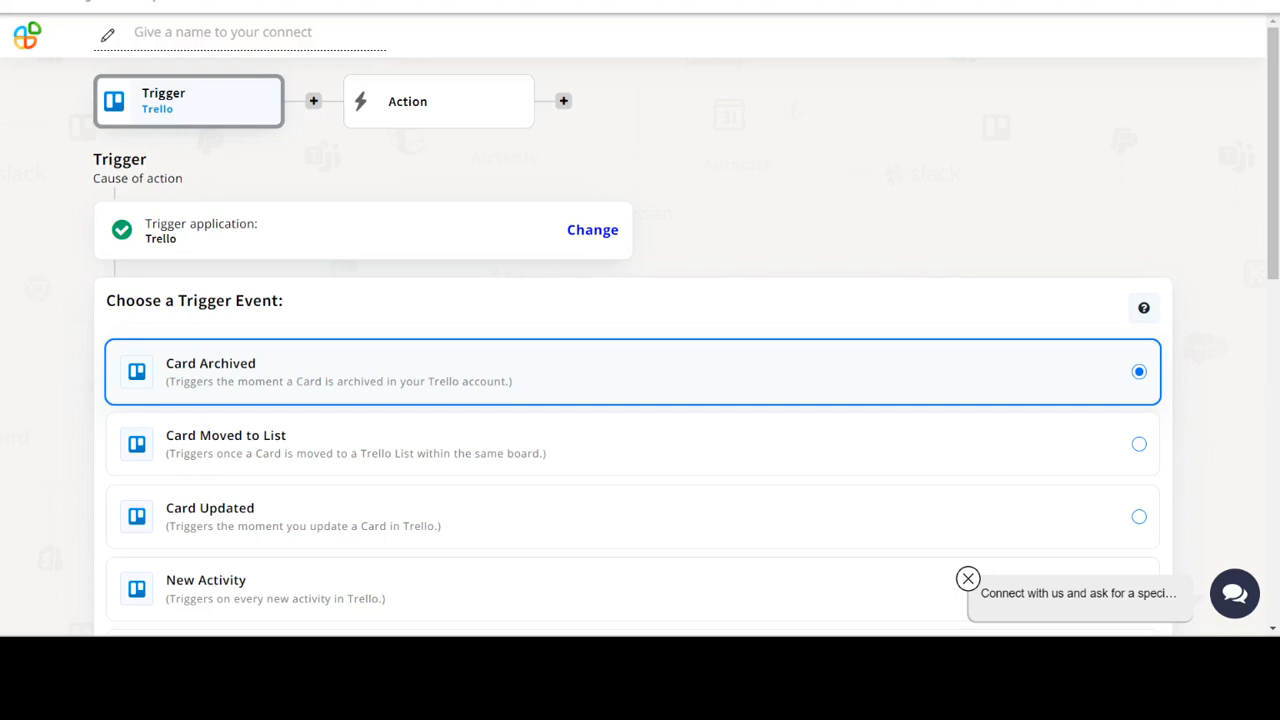
Choose New List as the Trello trigger event and continue
scroll(down, 3)
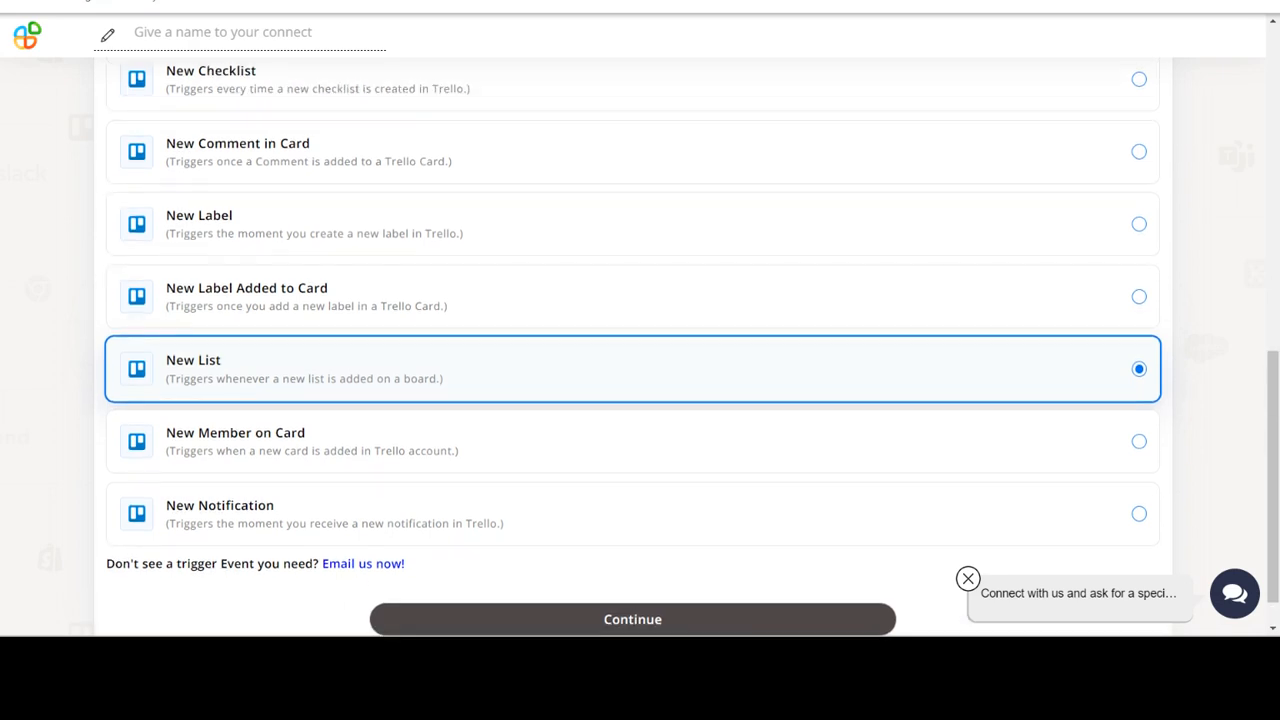
click(632, 618)
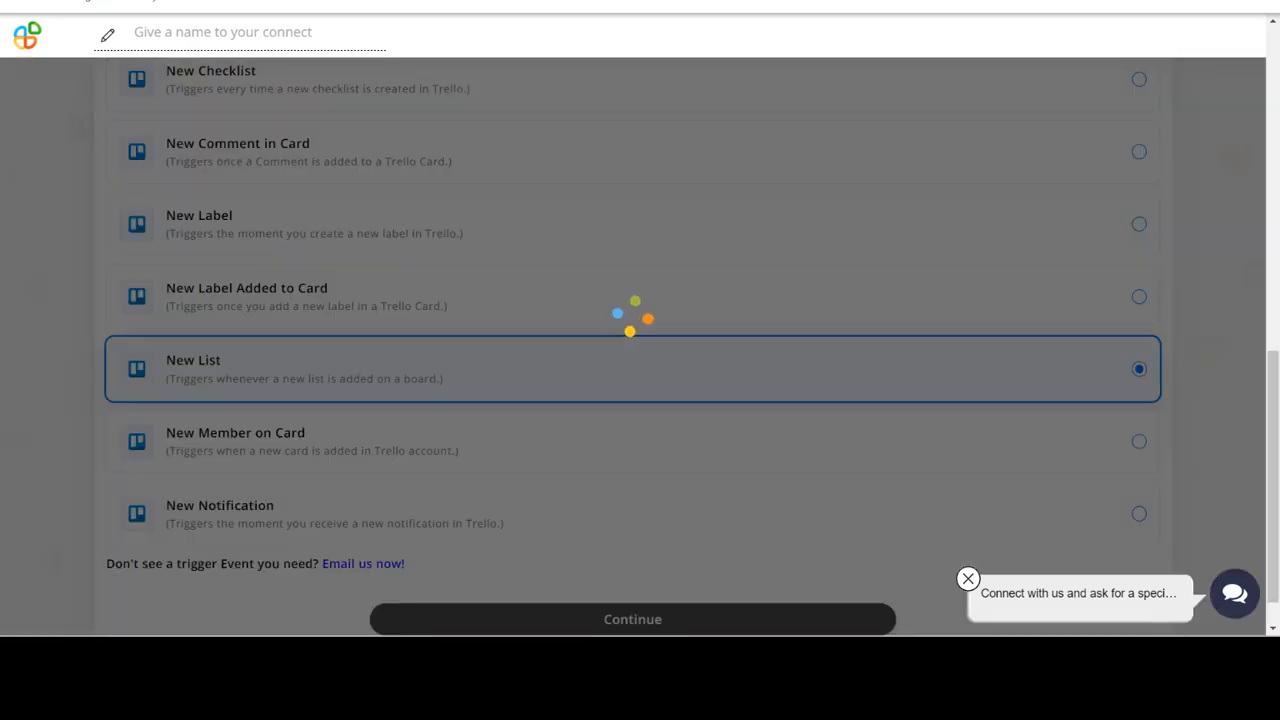
Keep the listed Trello account for the trigger and continue to the board options
click(632, 620)
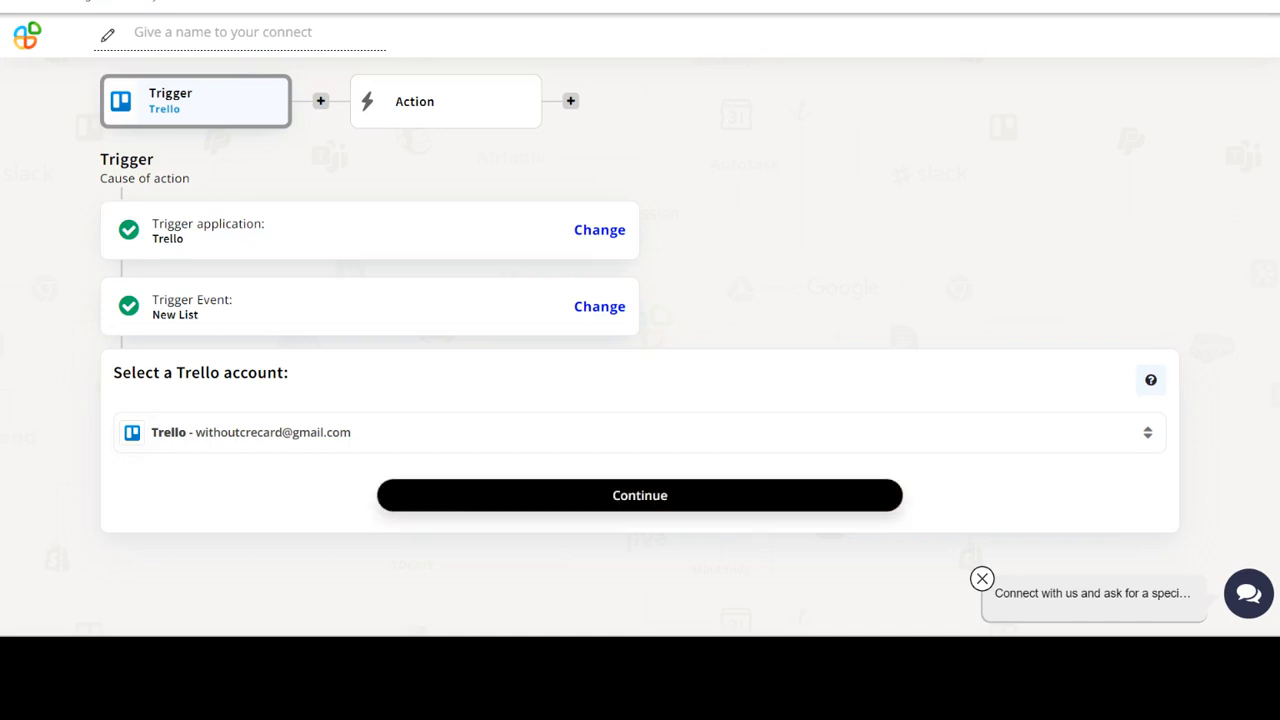
click(638, 496)
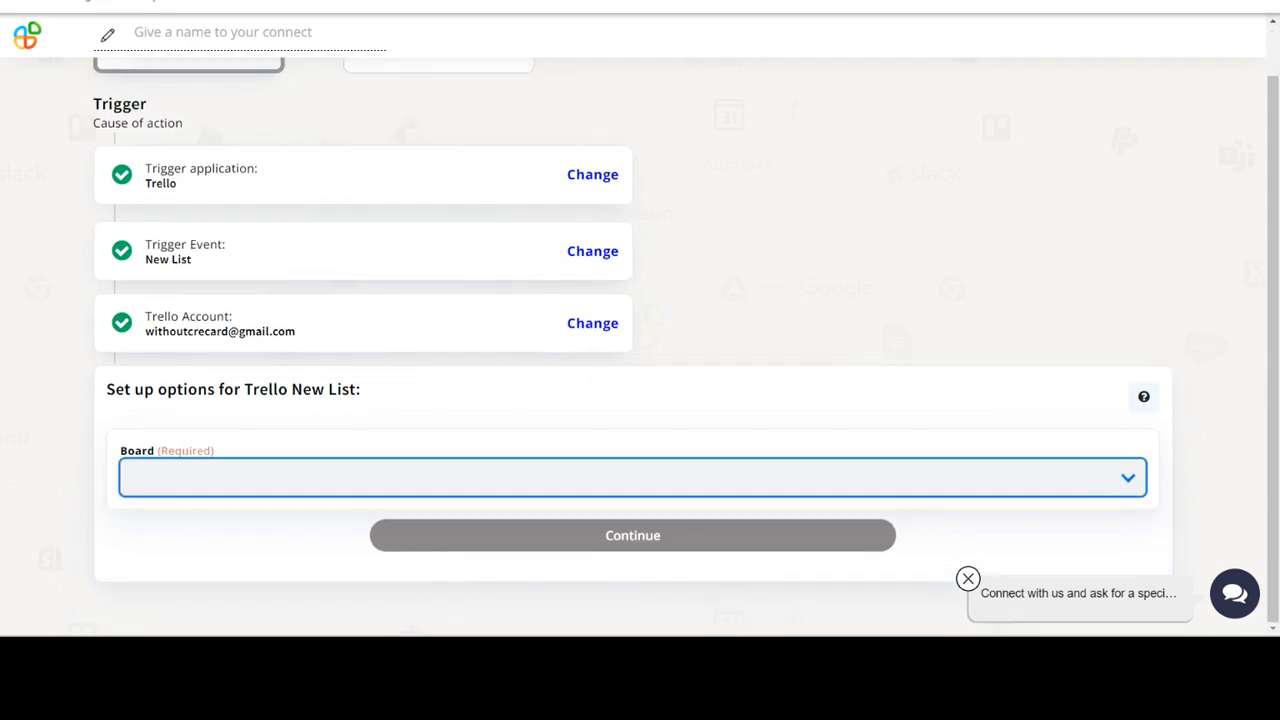
Set test_board as the board the trigger watches and continue
click(632, 488)
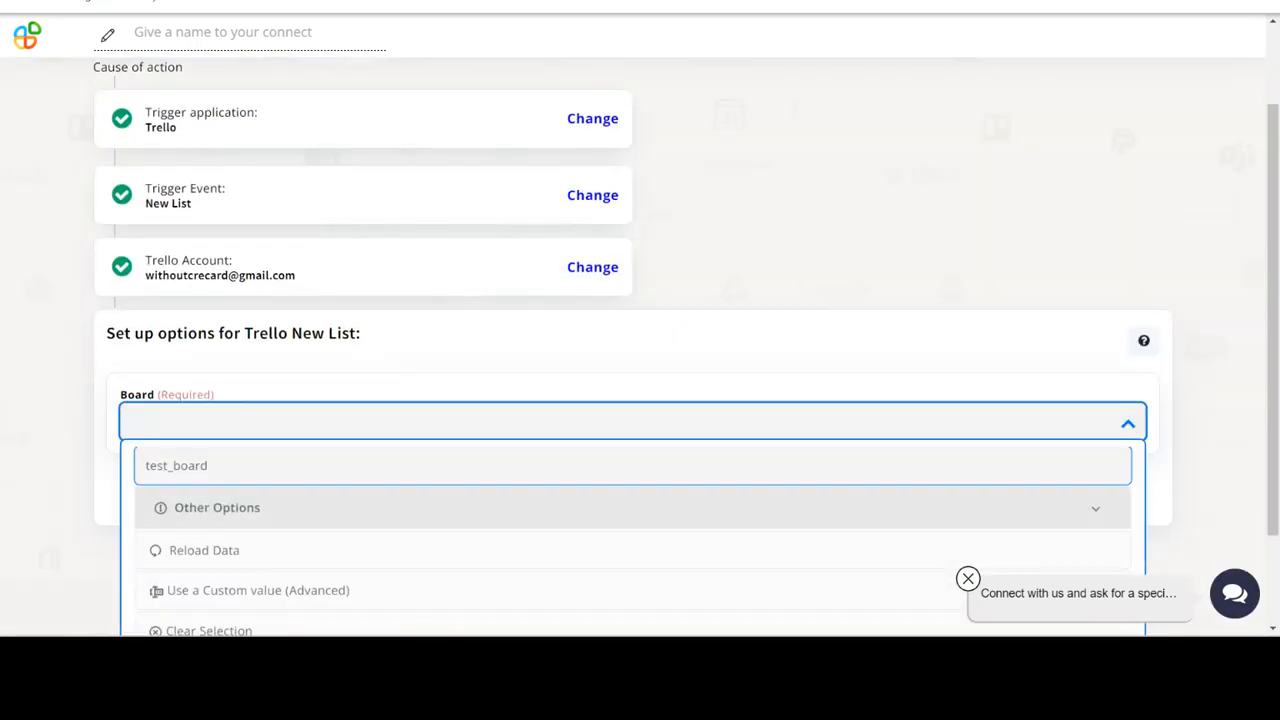
click(176, 464)
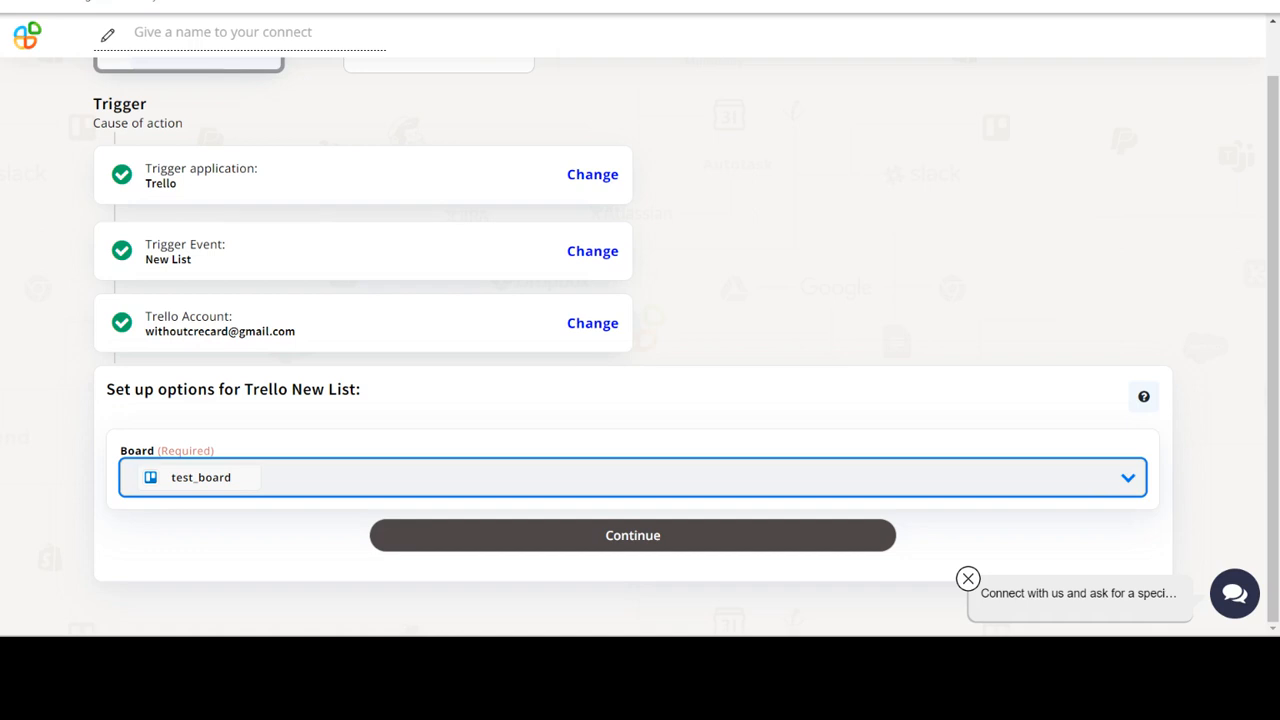
click(632, 536)
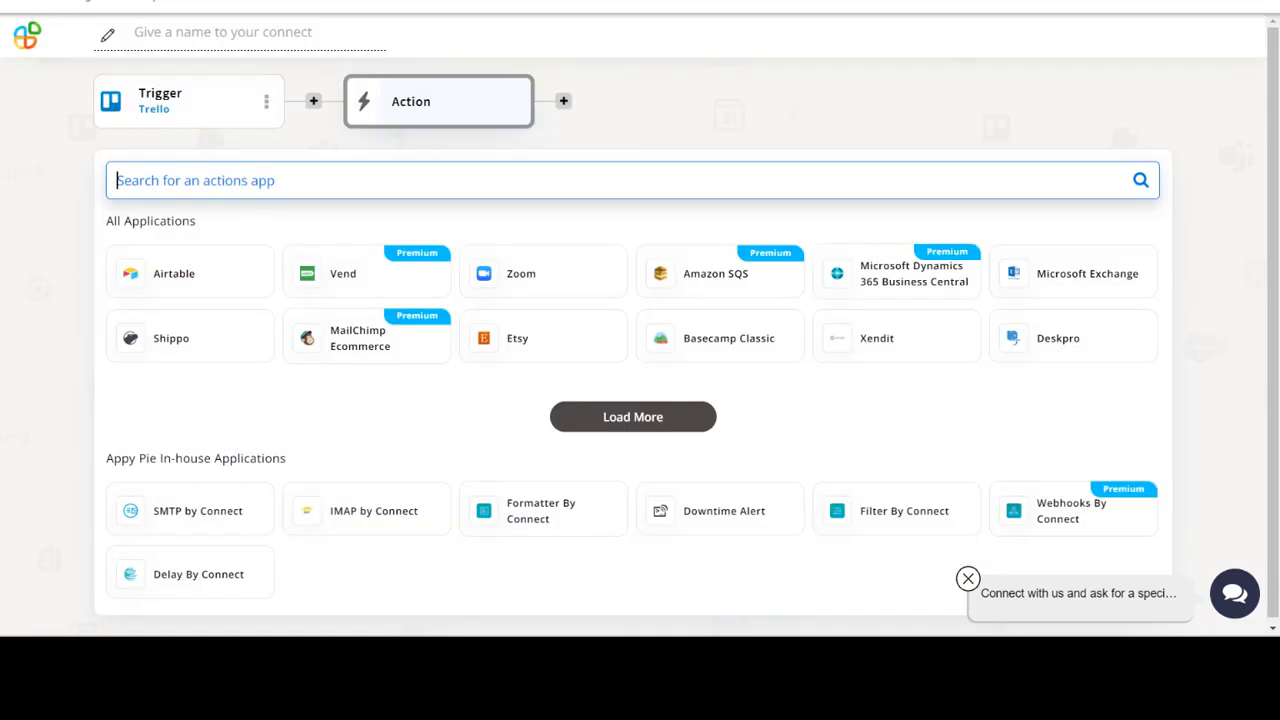
Search for and select Google Calendar as the action application
text(Google Calendar)
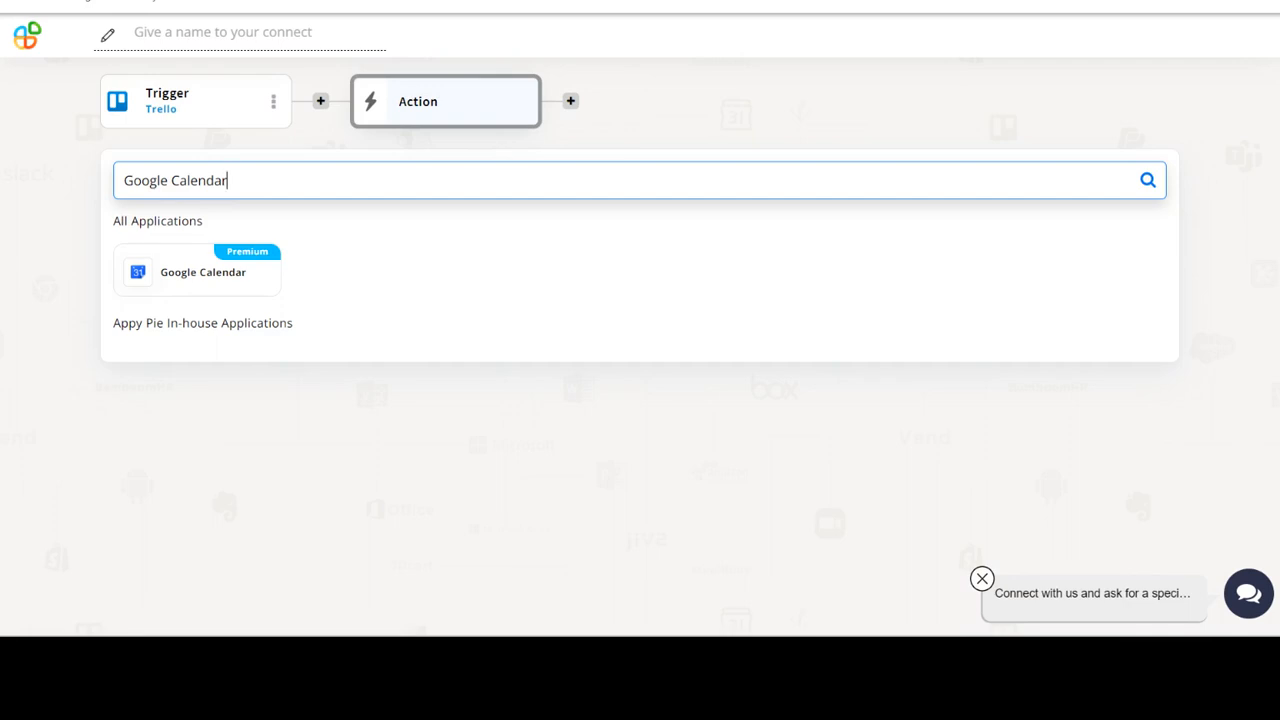
click(200, 272)
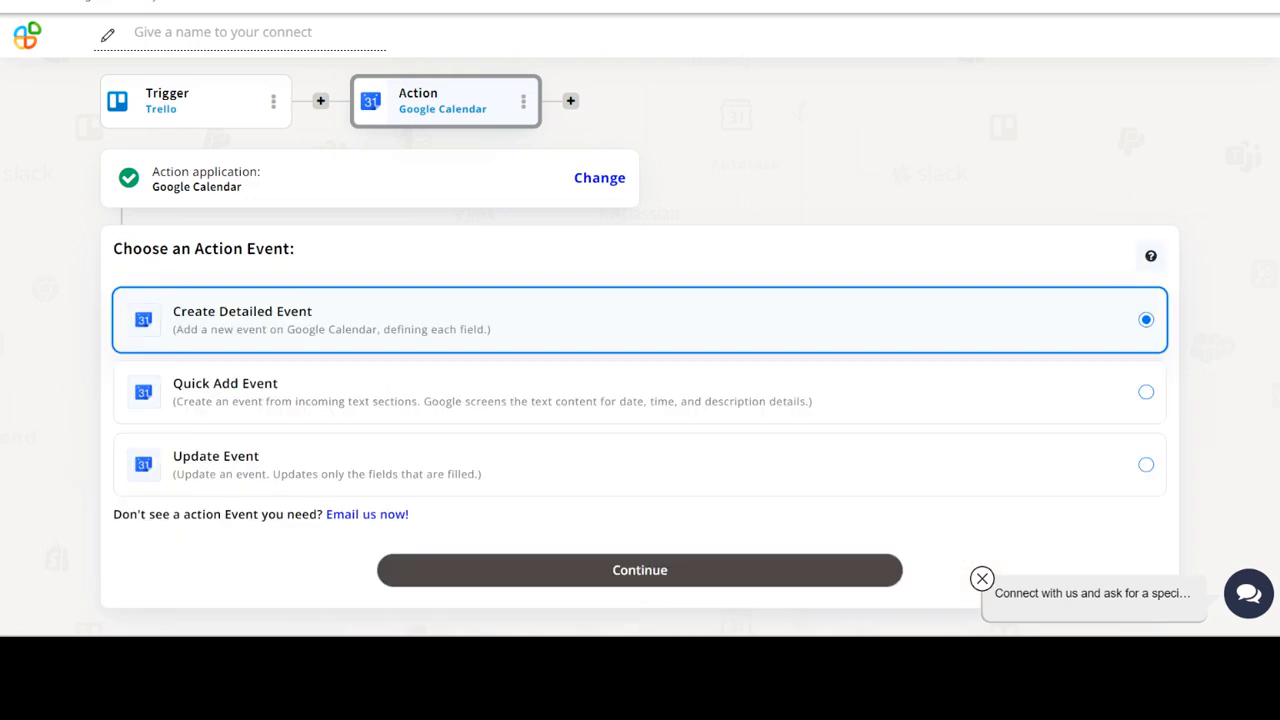